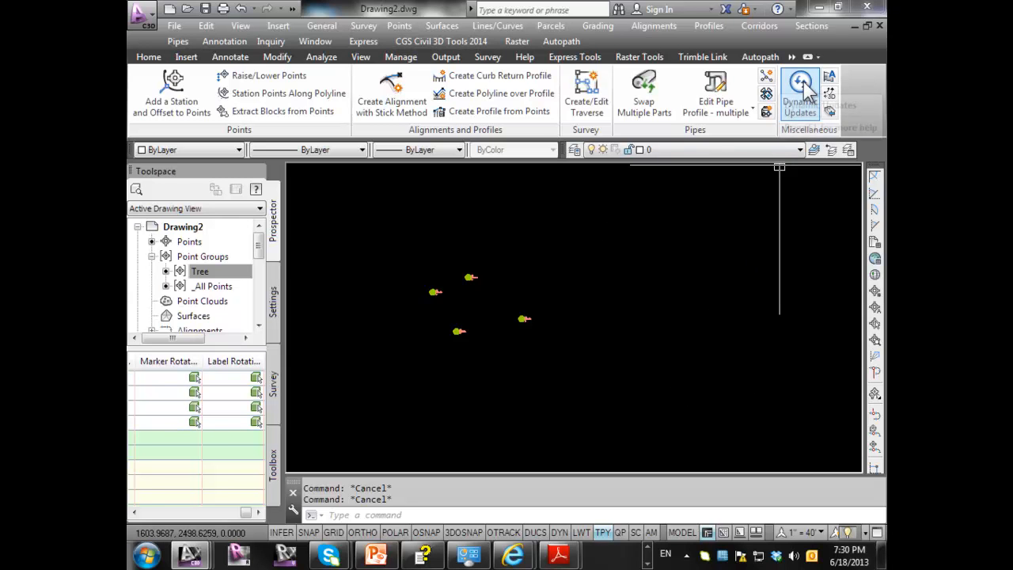
Step: Bring up the CGS Tools Dynamic Updates settings from the ribbon
{"action": "left_click", "coordinate": [801, 87]}
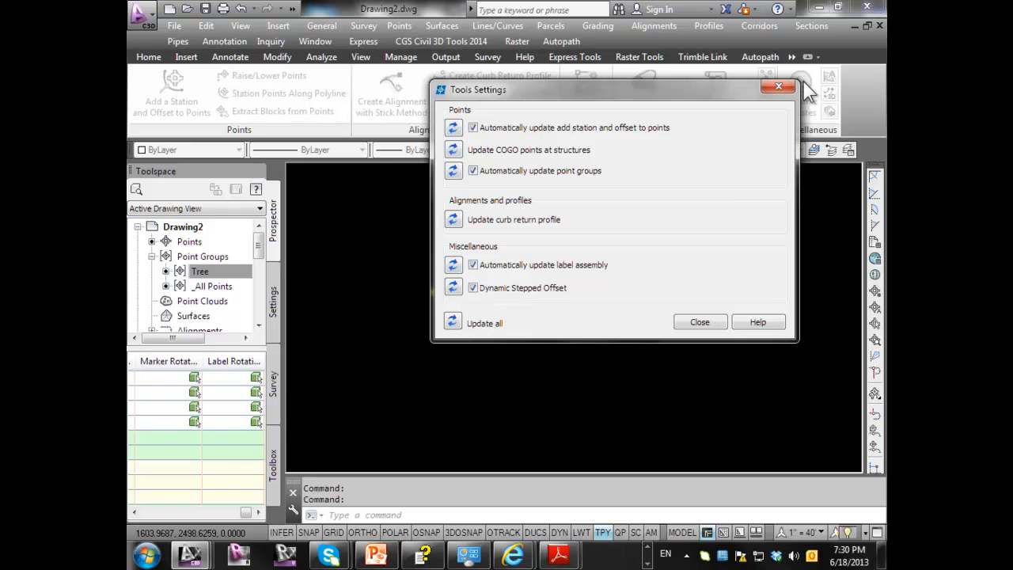
{"action": "mouse_move", "coordinate": [530, 190]}
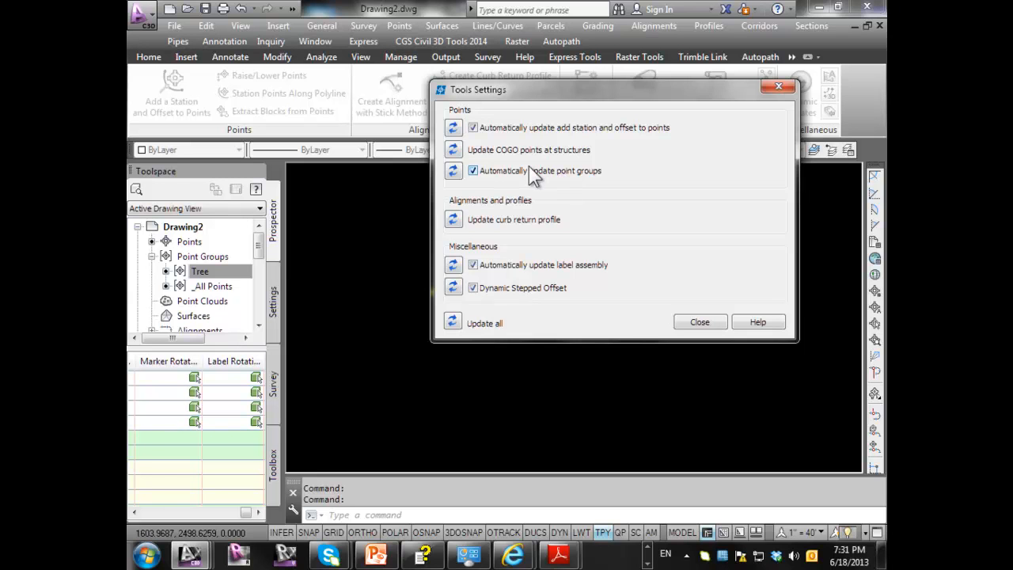
{"action": "mouse_move", "coordinate": [488, 182]}
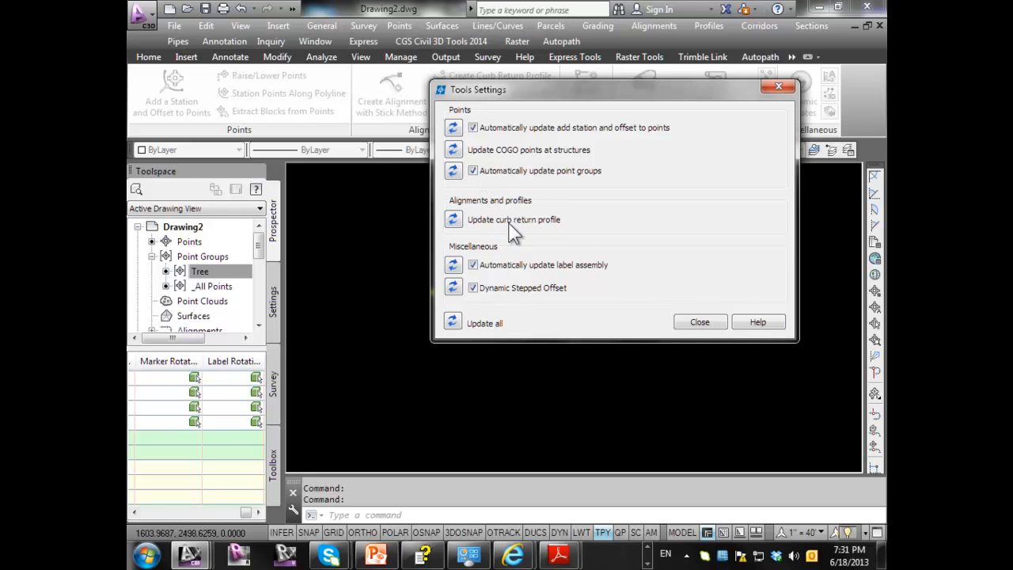
{"action": "mouse_move", "coordinate": [453, 218]}
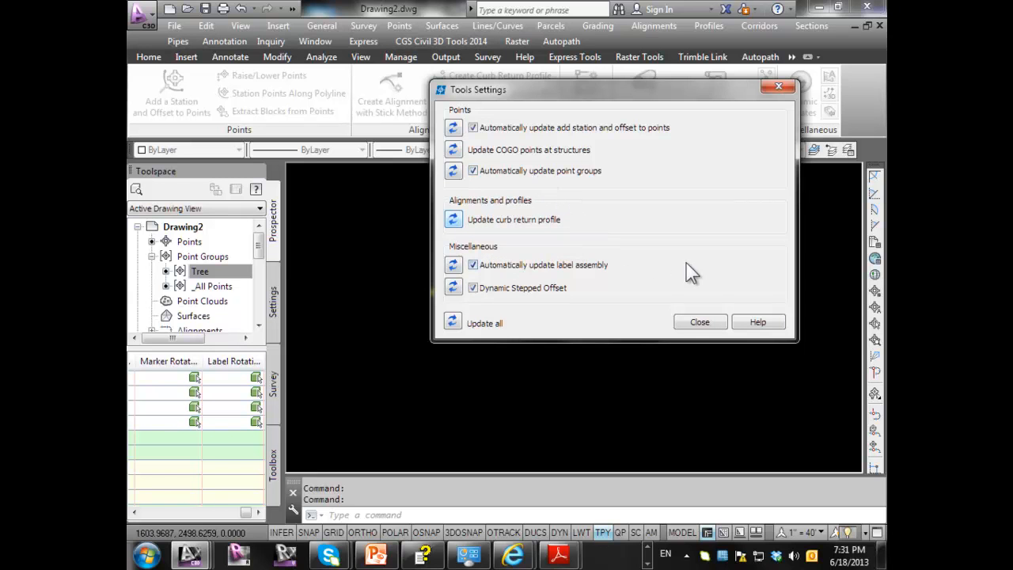
{"action": "mouse_move", "coordinate": [605, 277]}
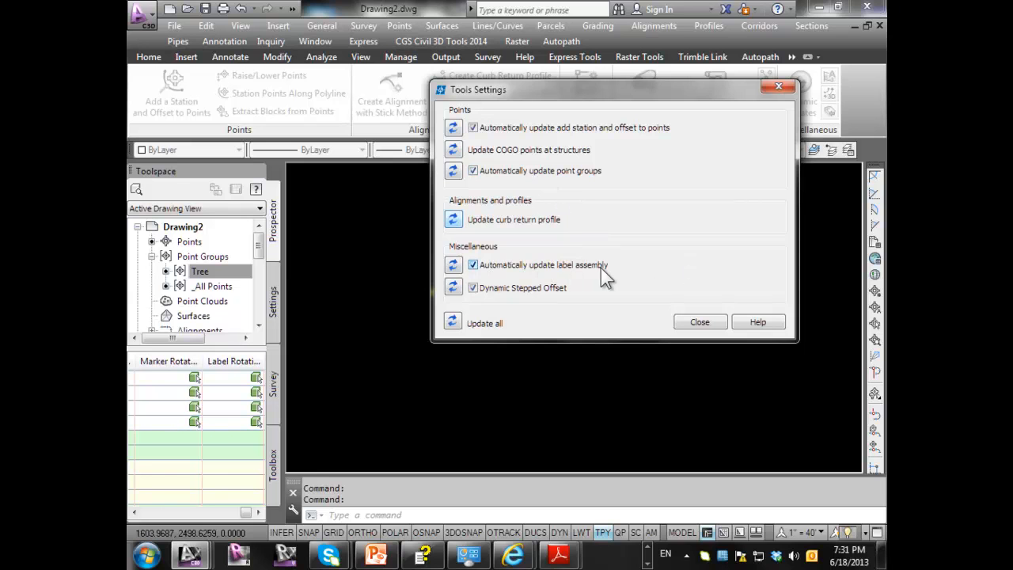
{"action": "mouse_move", "coordinate": [567, 288]}
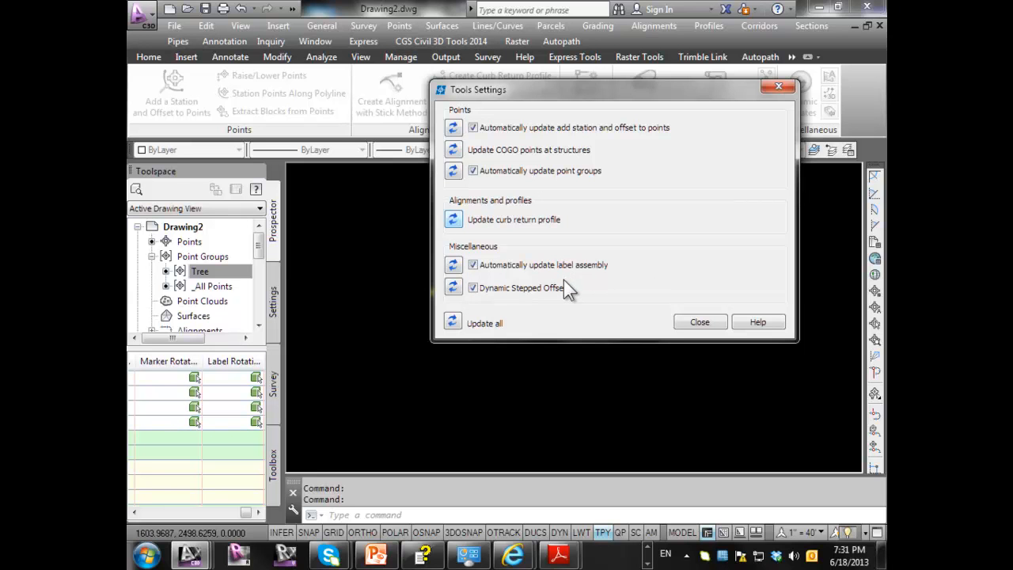
{"action": "mouse_move", "coordinate": [500, 304]}
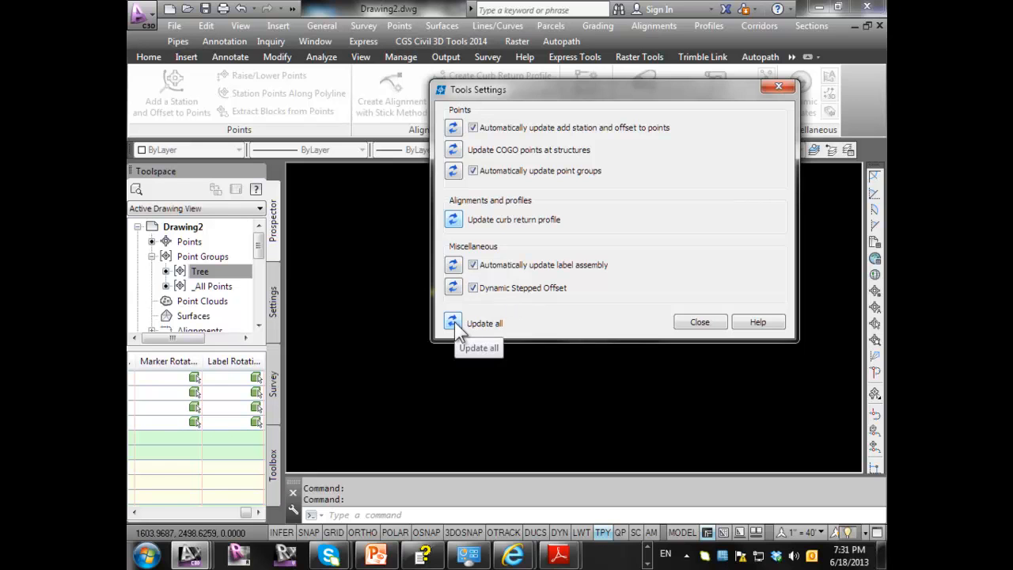
{"action": "mouse_move", "coordinate": [482, 182]}
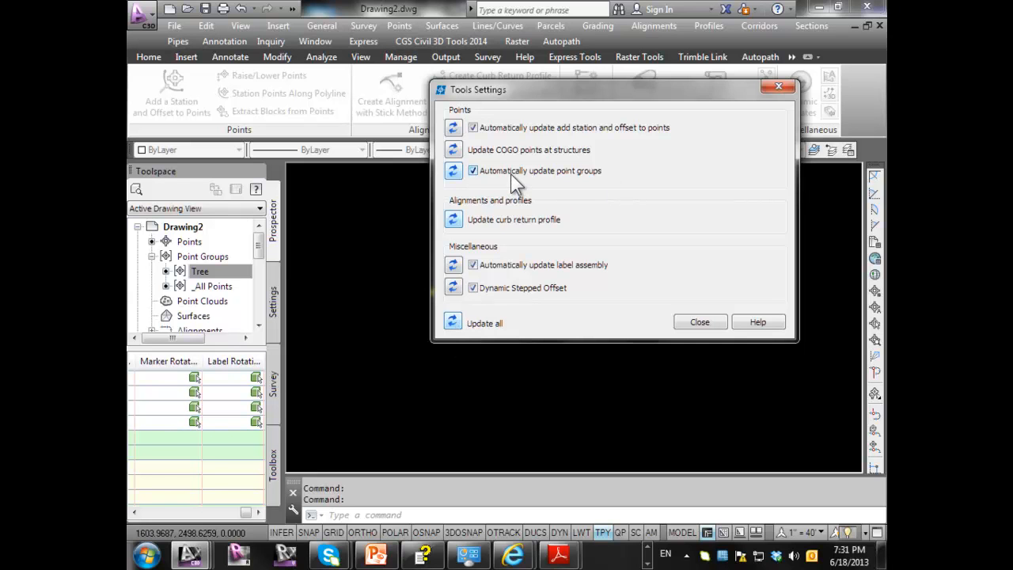
{"action": "mouse_move", "coordinate": [475, 187]}
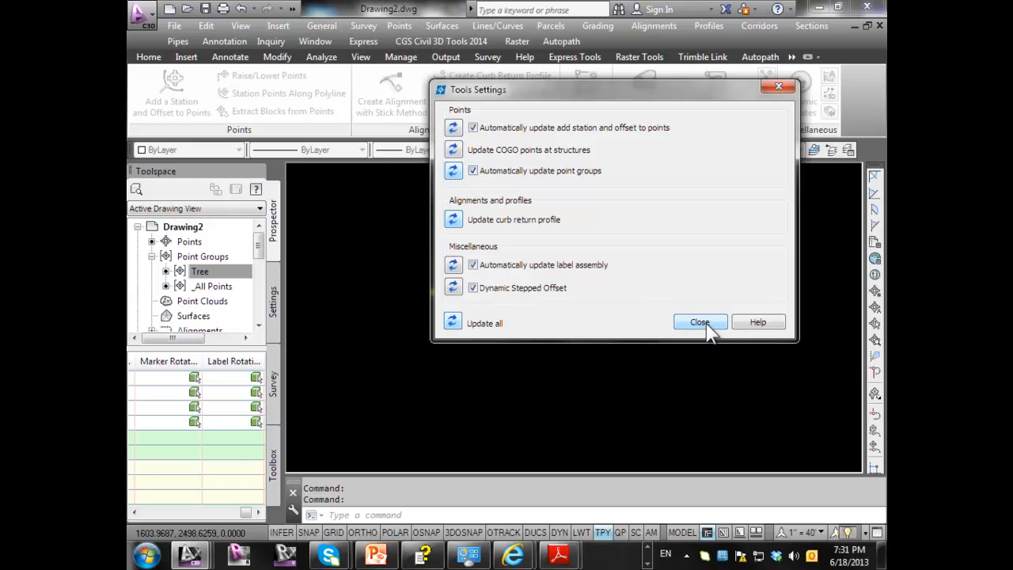
Step: Close the settings and move a COGO point so the Tree point group updates automatically
{"action": "left_click", "coordinate": [700, 323]}
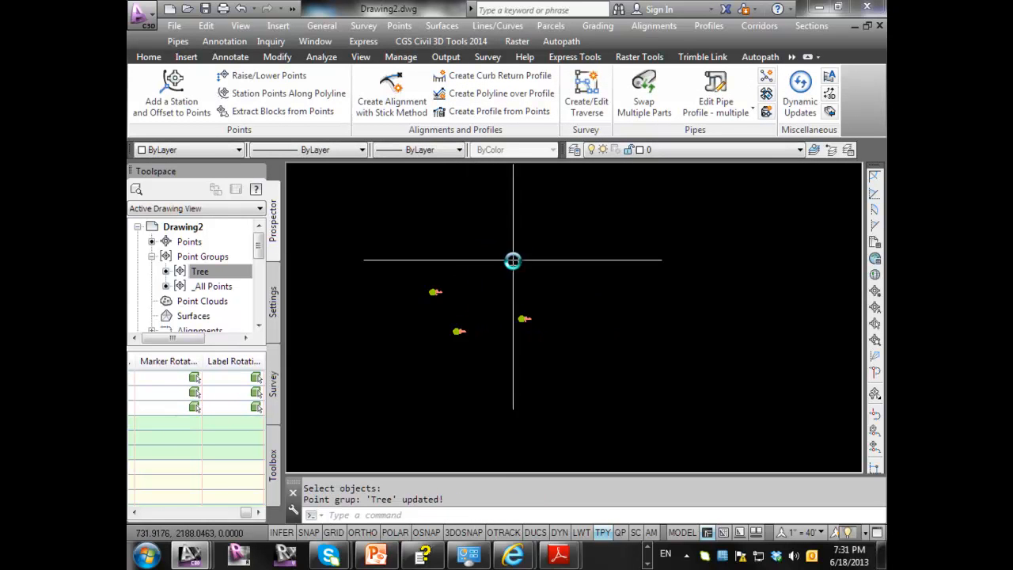
{"action": "left_click", "coordinate": [200, 271]}
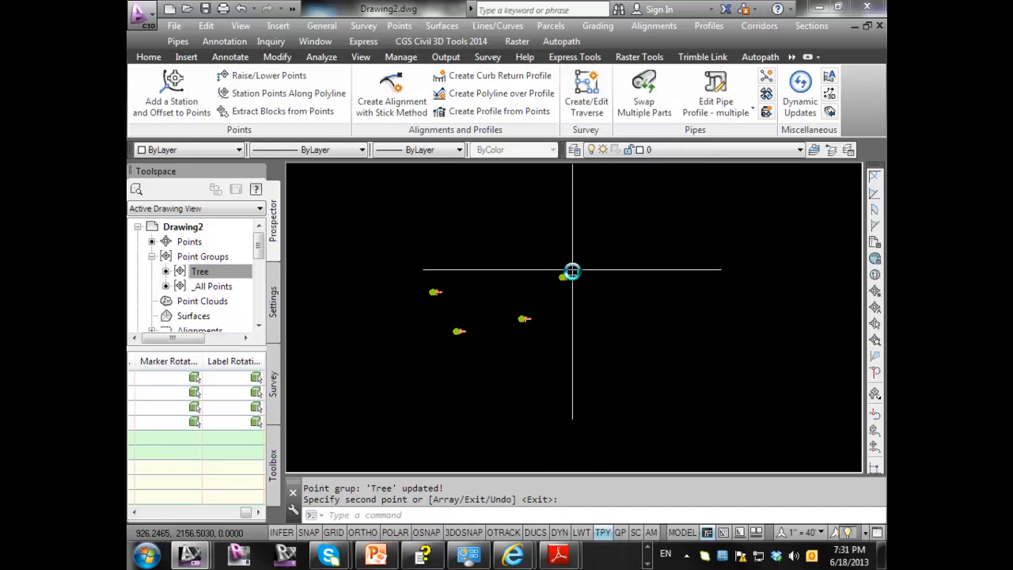
{"action": "left_click", "coordinate": [200, 270]}
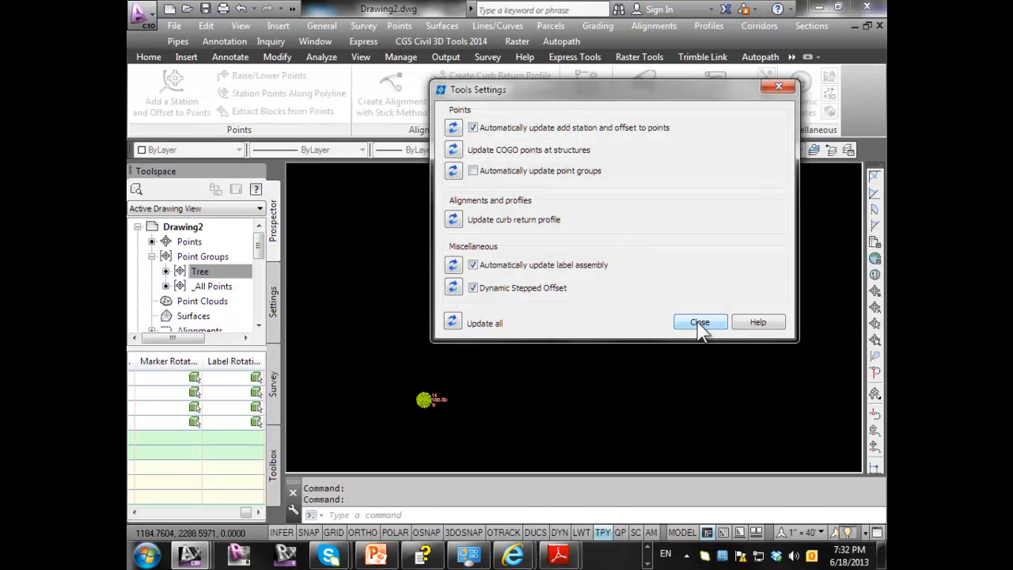
Step: Edit a point with point-group updating off so Tree is flagged, then re-enable it so Tree updates
{"action": "left_click", "coordinate": [700, 323]}
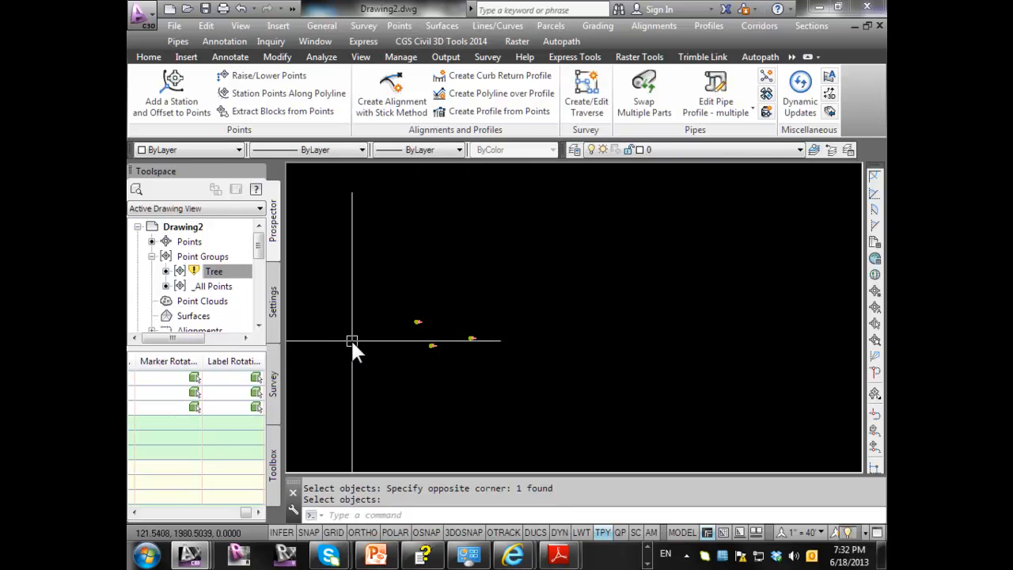
{"action": "left_click", "coordinate": [214, 270]}
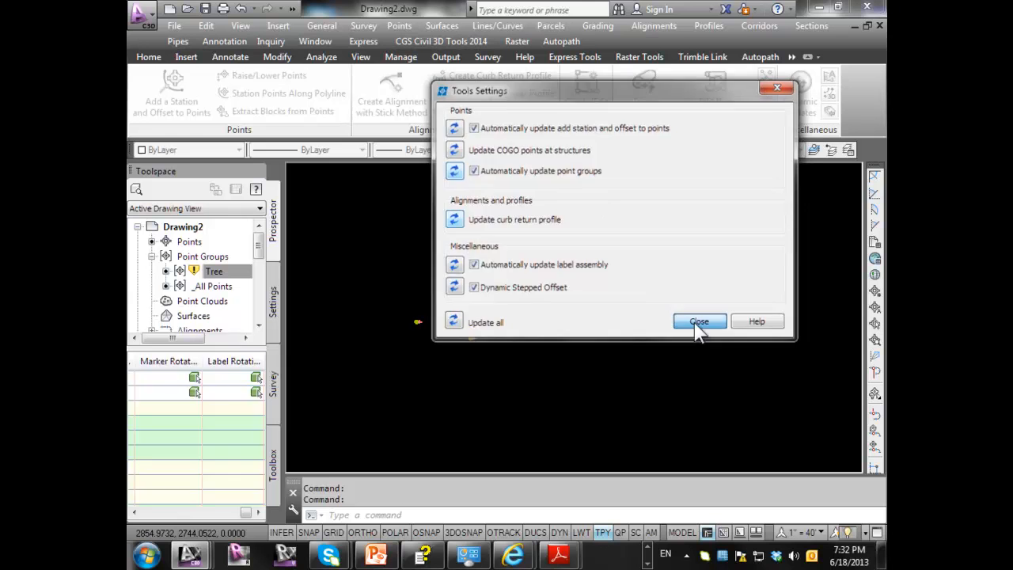
{"action": "left_click", "coordinate": [700, 320]}
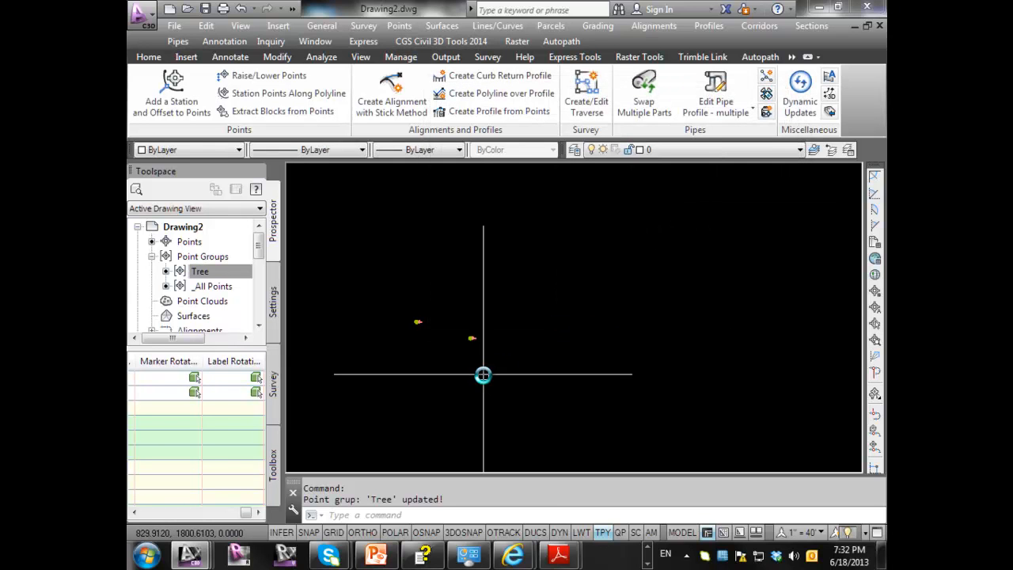